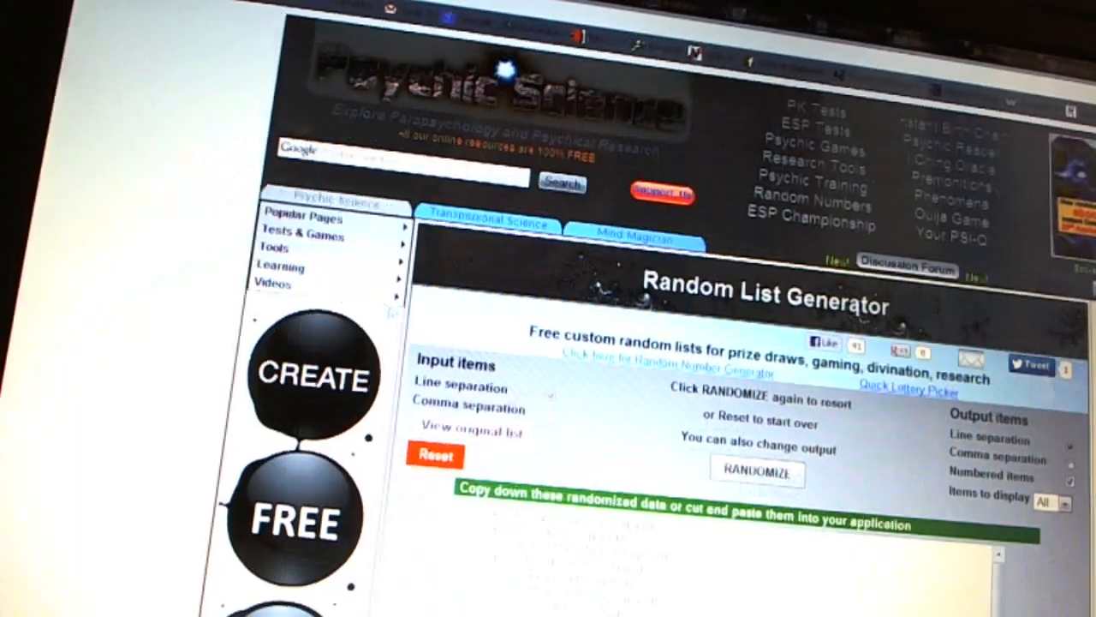
Step: Randomize the paid participant names into a numbered list in the output area
left_click(757, 473)
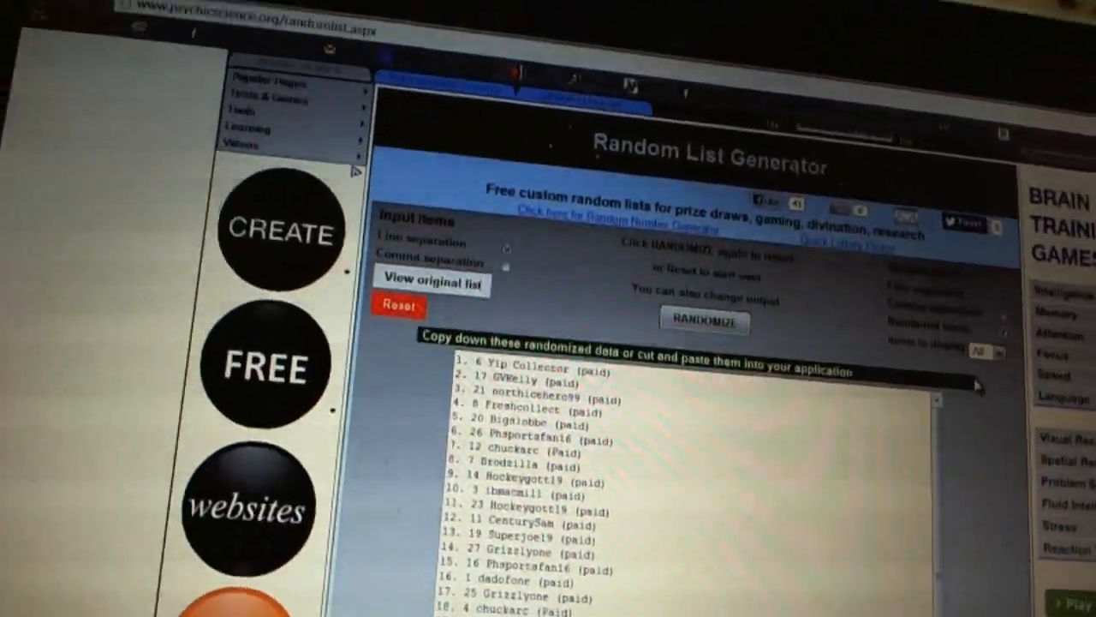